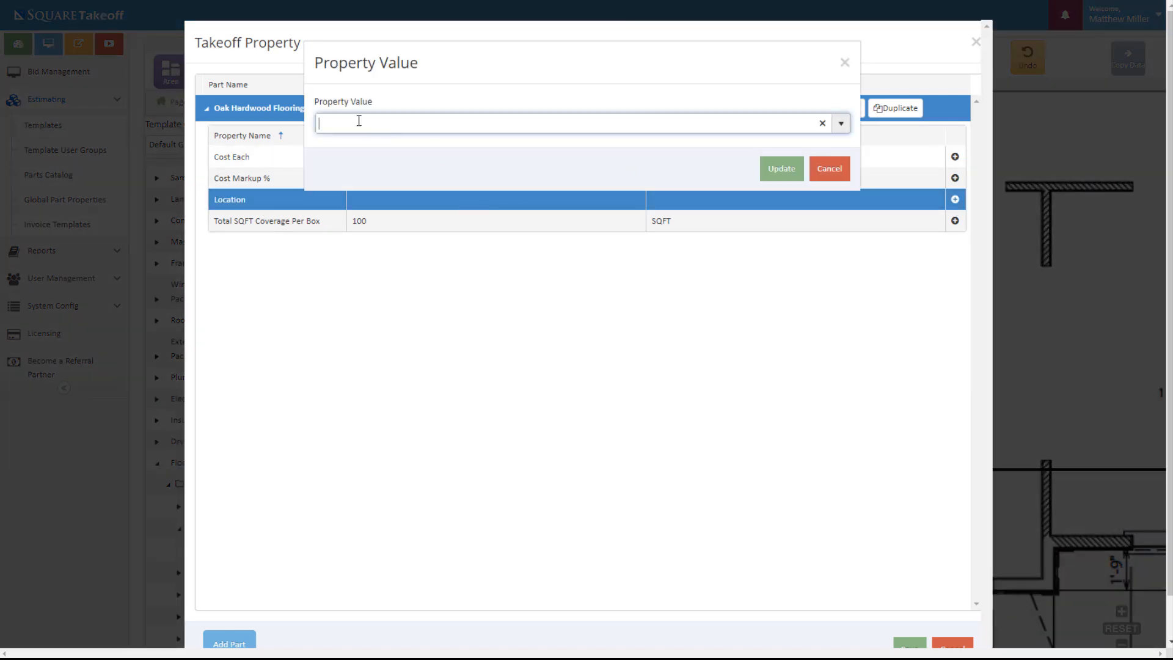
Step: Set the Oak Hardwood Flooring part's Location to Office and save
text(Off)
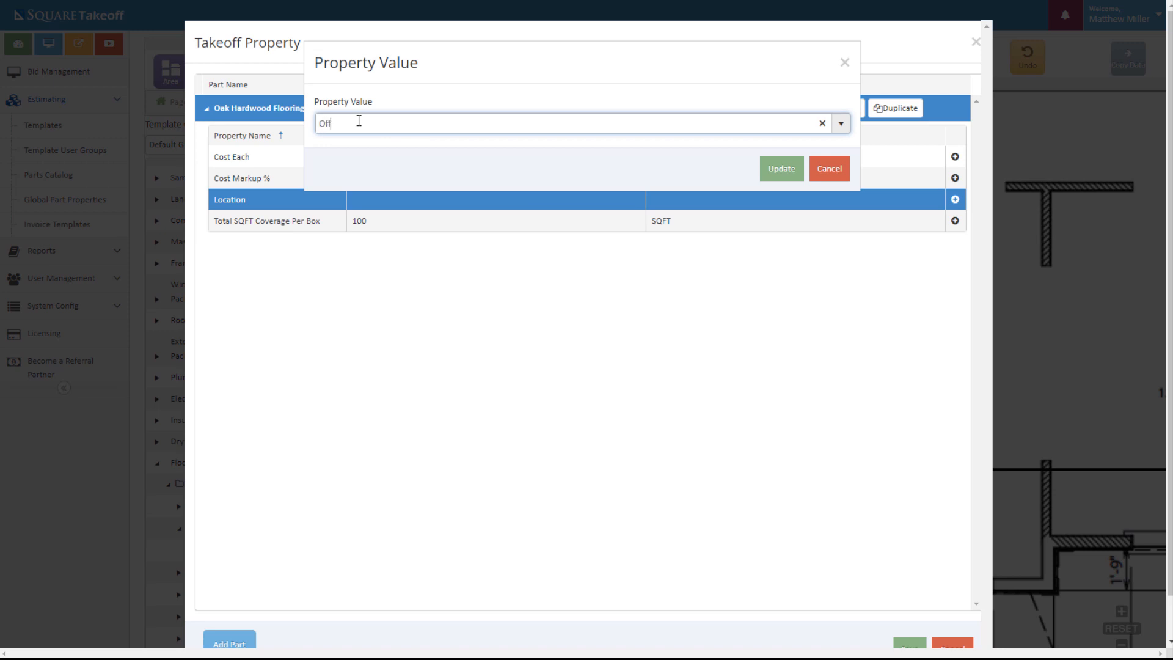
click(780, 169)
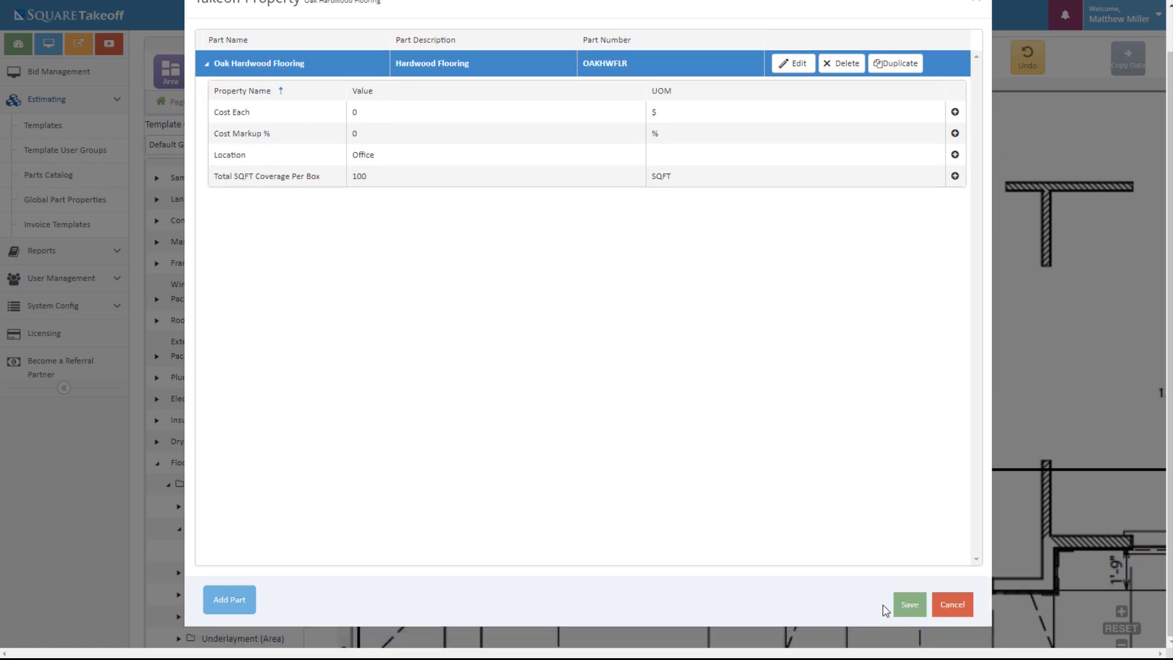
click(951, 603)
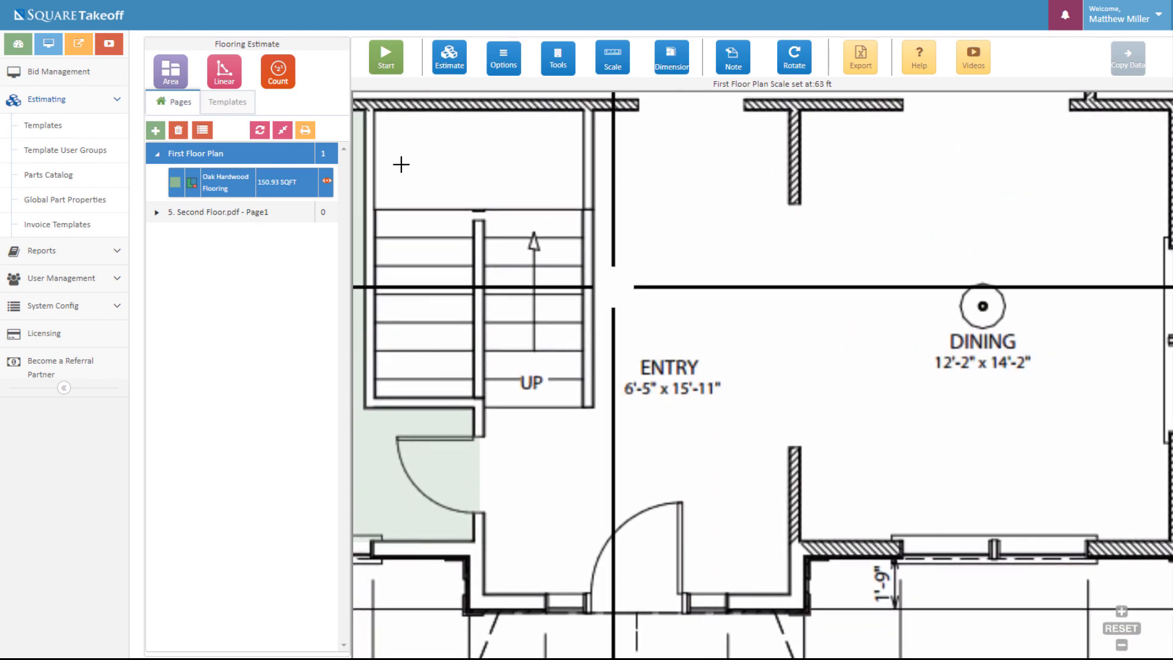
Step: Expand Flooring Assemblies to the Floor Tile (Area) templates in the Templates tab
click(227, 102)
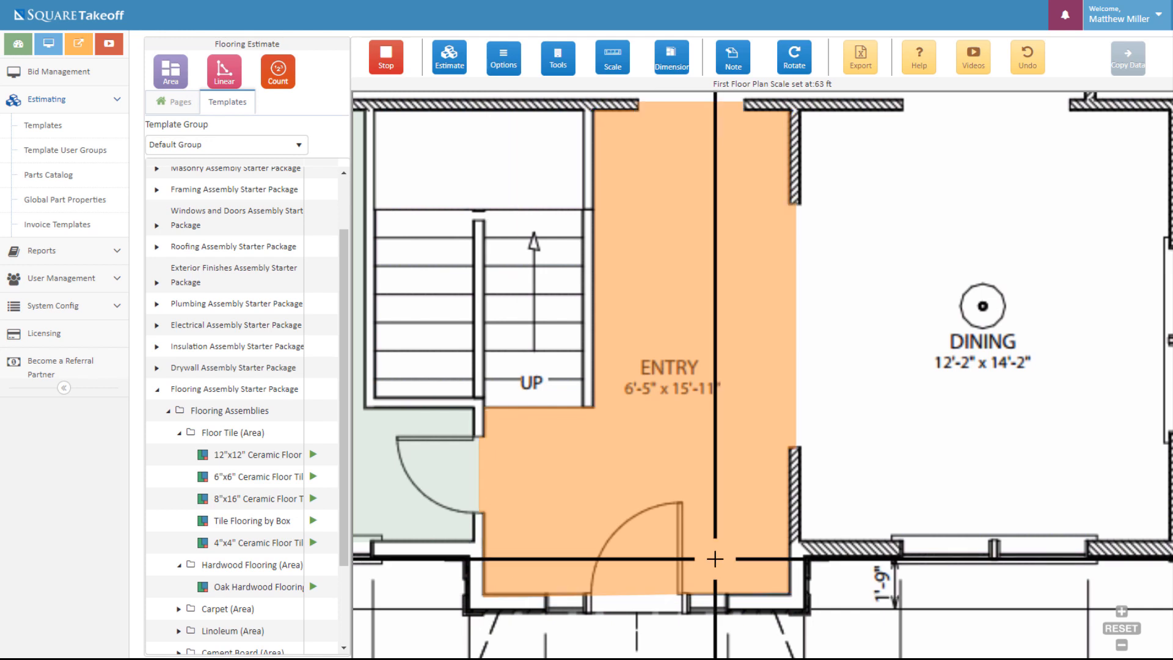
Step: Close the entry room outline at its starting point to finish the area
click(385, 57)
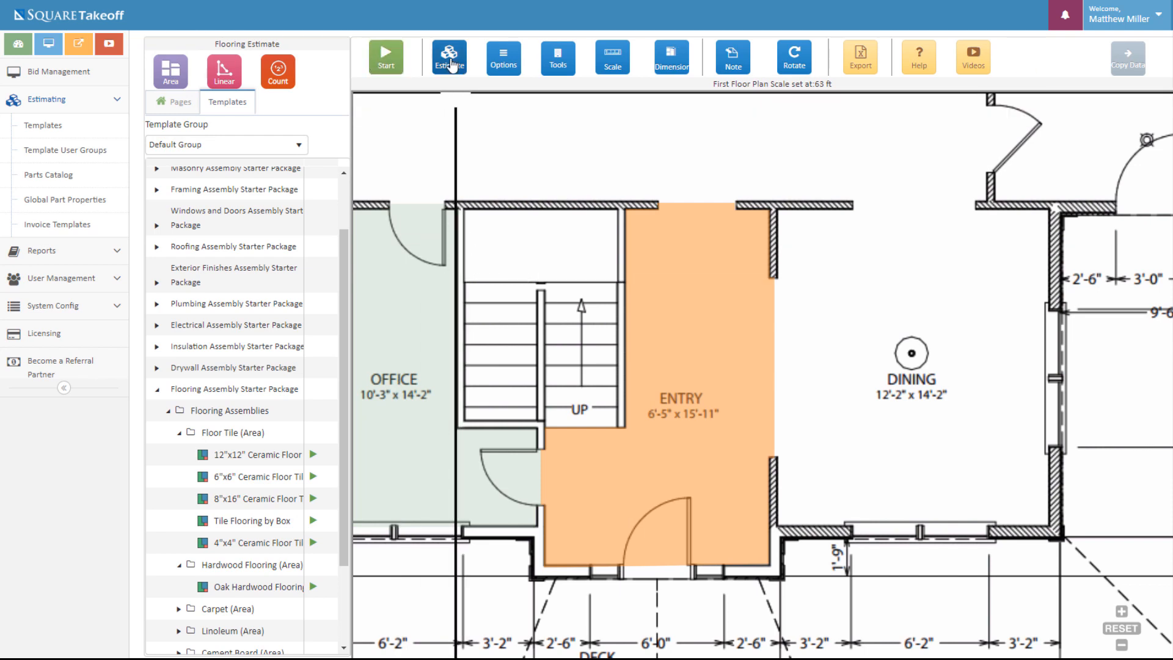